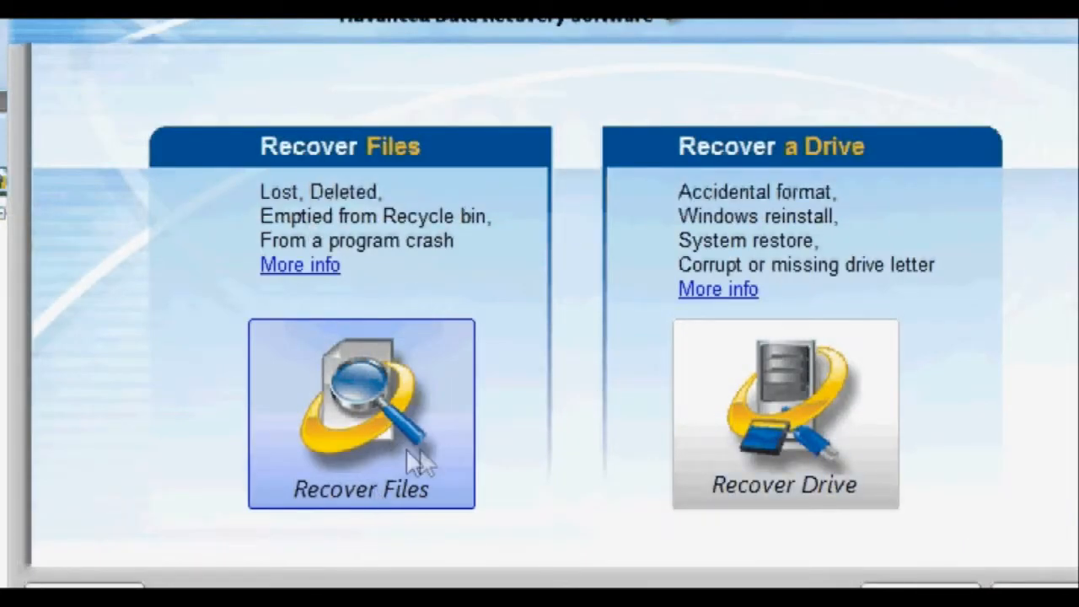
{"action": "mouse_move", "coordinate": [363, 463]}
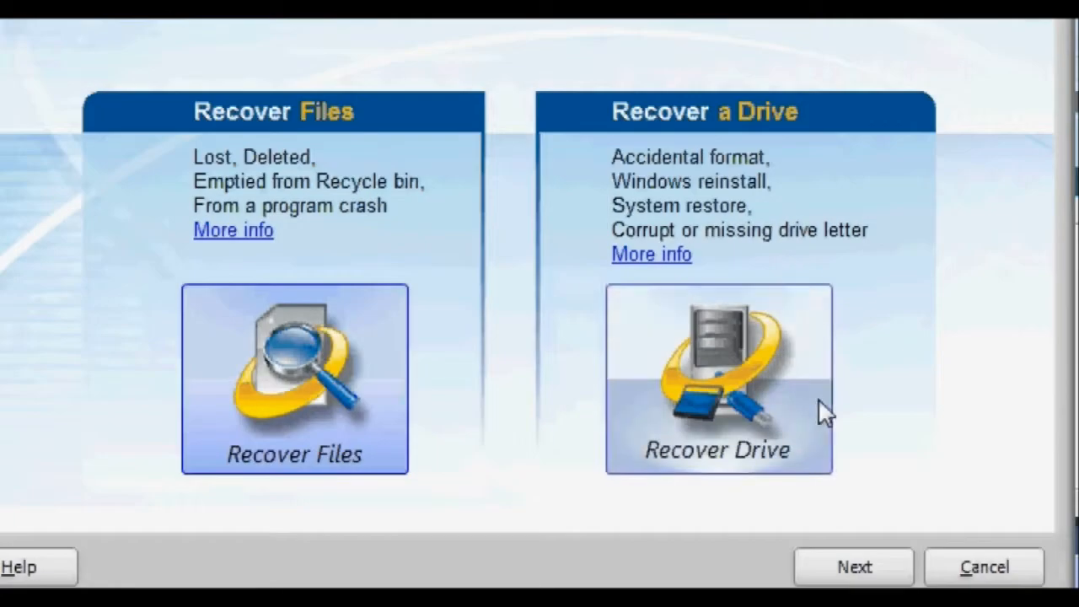
Choose a file recovery on drive L: and continue to the file-type selection.
{"action": "left_click", "coordinate": [718, 378]}
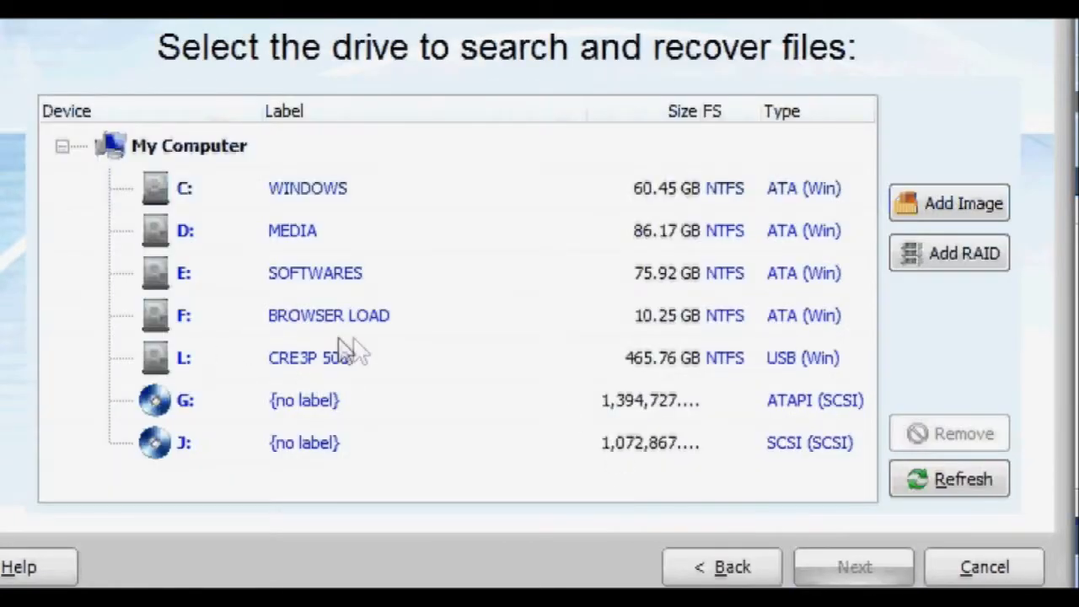
{"action": "left_click", "coordinate": [309, 357]}
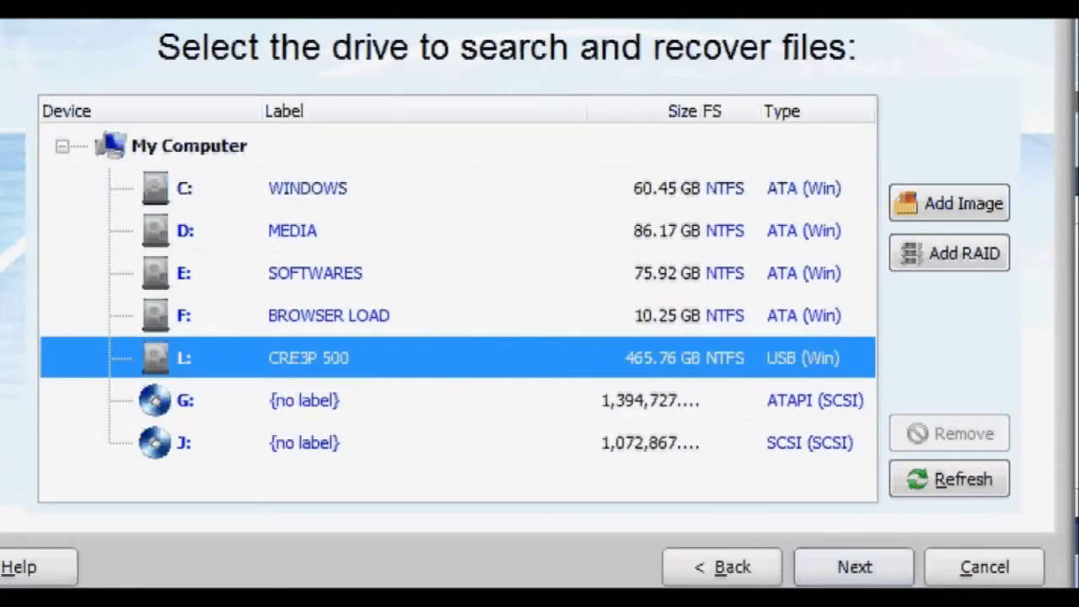
{"action": "left_click", "coordinate": [853, 567]}
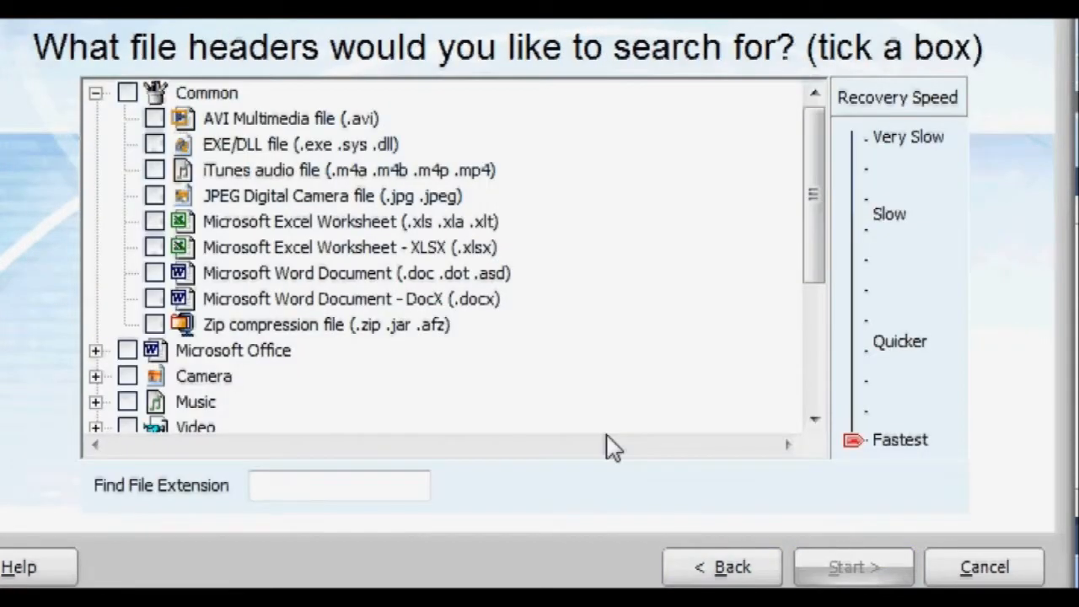
Include JPEG Digital Camera (.jpg .jpeg) images and start searching drive L:.
{"action": "left_click", "coordinate": [155, 196]}
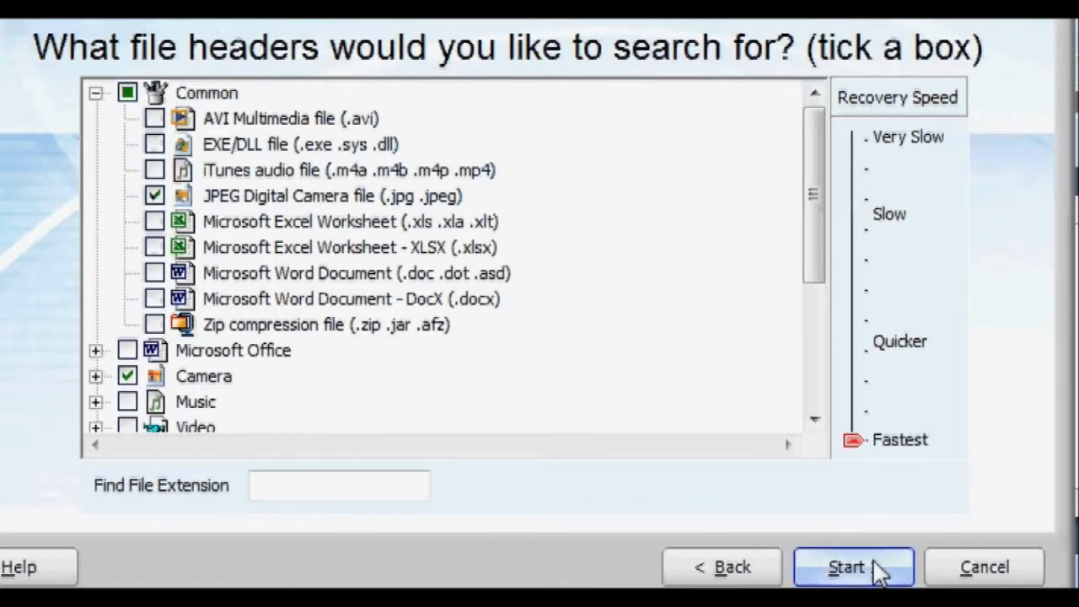
{"action": "left_click", "coordinate": [853, 566]}
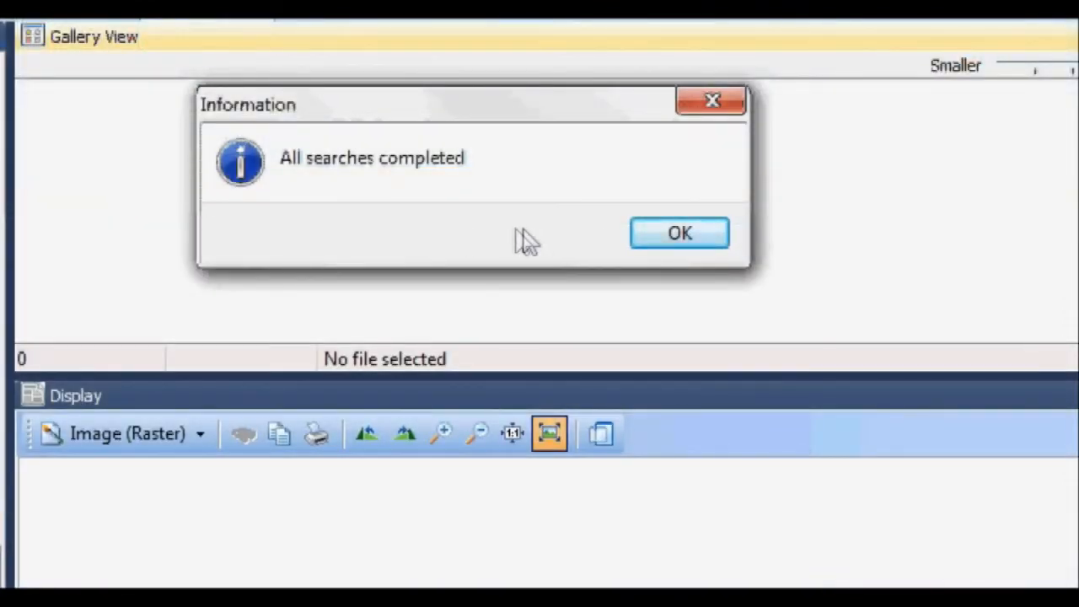
{"action": "mouse_move", "coordinate": [679, 233]}
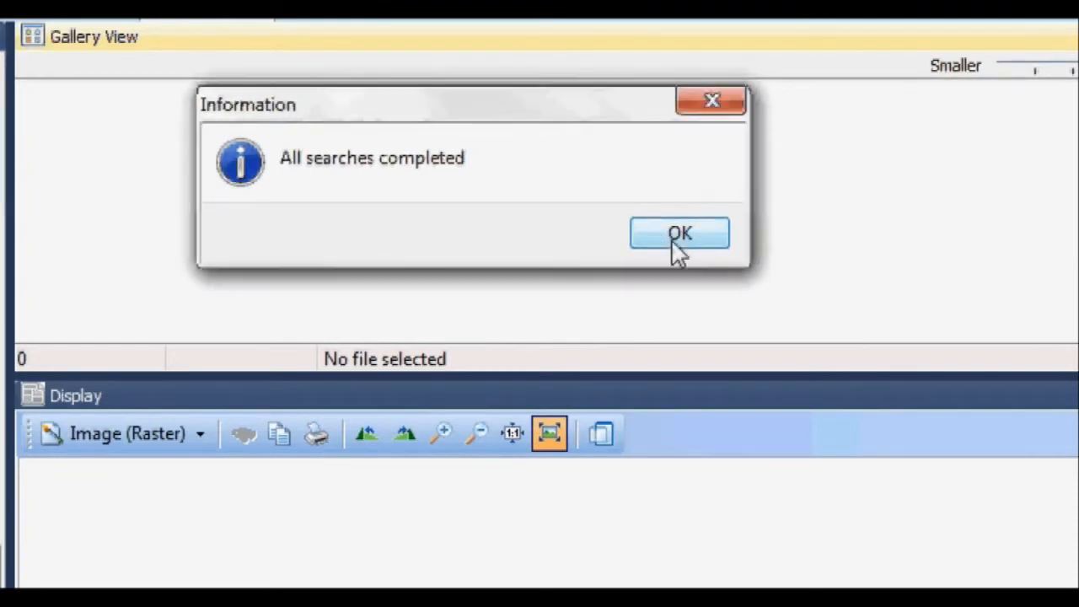
Acknowledge the 'All searches completed' notice once the search finishes.
{"action": "left_click", "coordinate": [680, 232]}
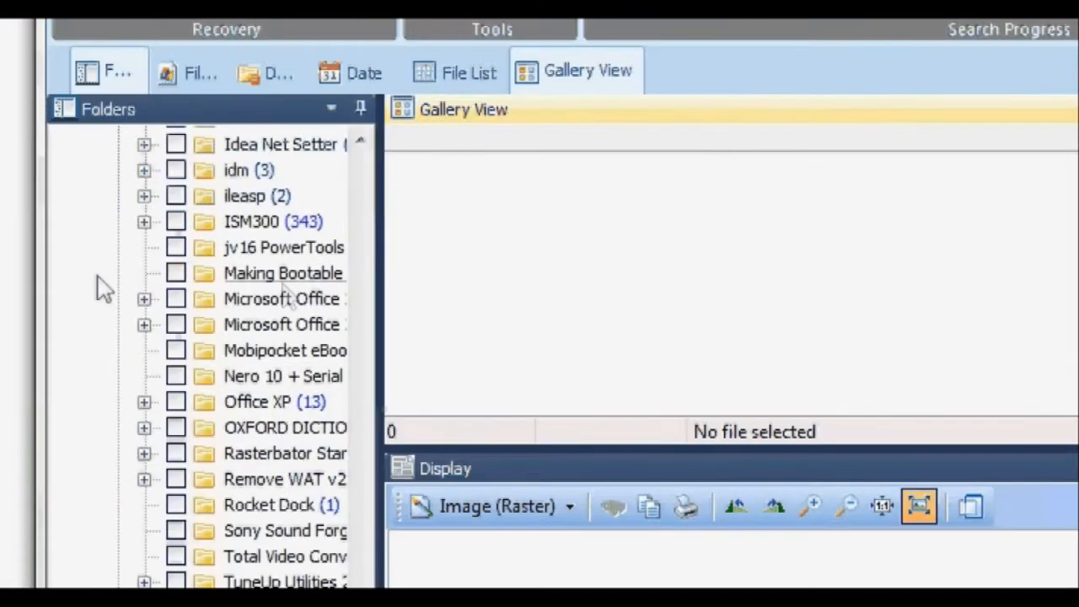
Browse the found folders: collapse and select Orphaned (579), expand Root (18) and look through it.
{"action": "scroll", "scroll_direction": "down", "scroll_amount": 3}
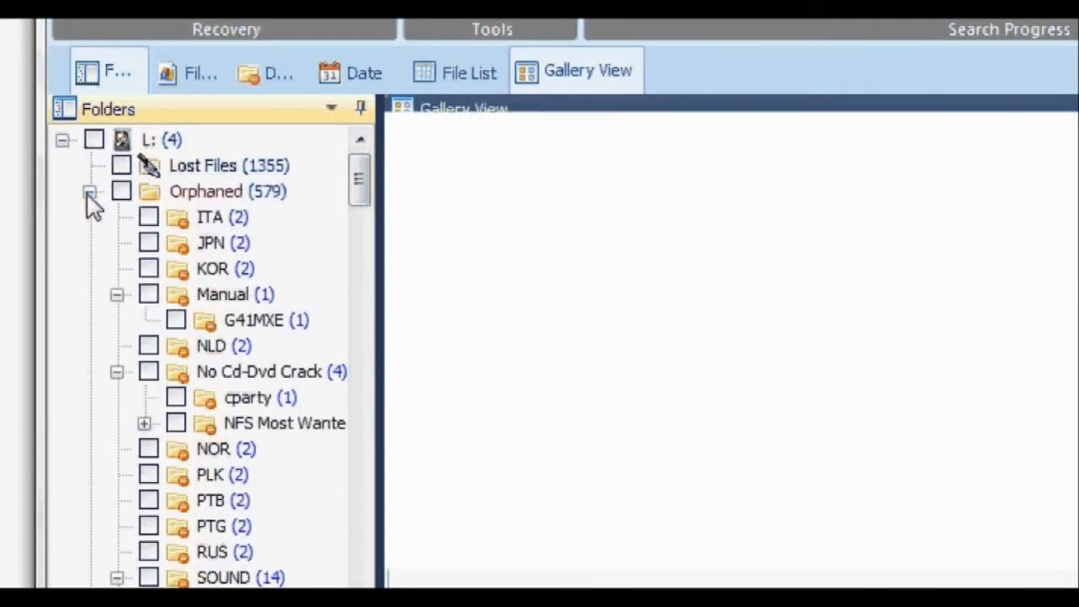
{"action": "left_click", "coordinate": [89, 191]}
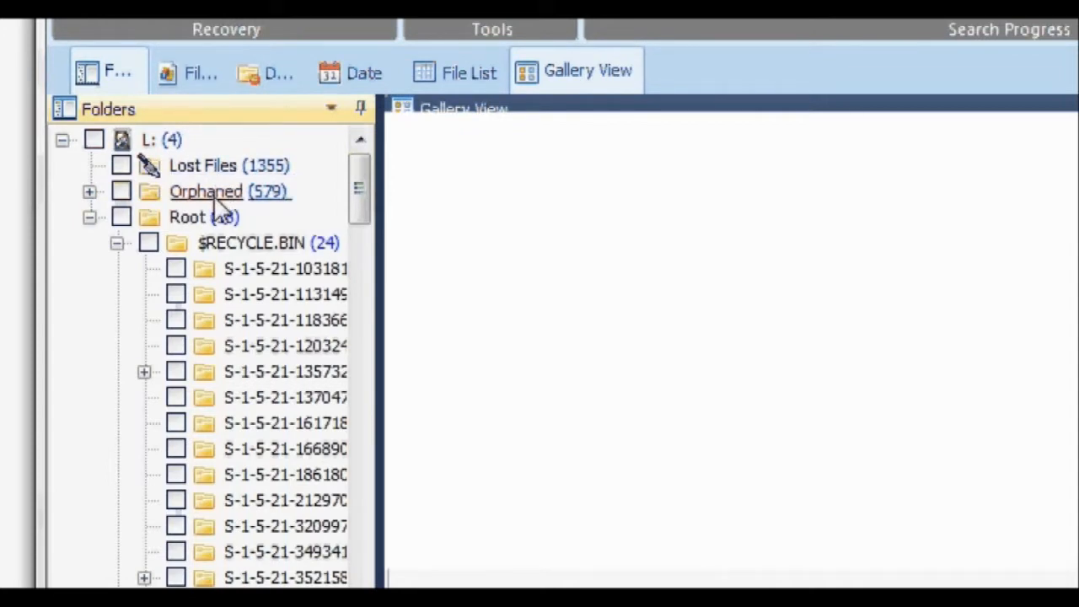
{"action": "left_click", "coordinate": [206, 191]}
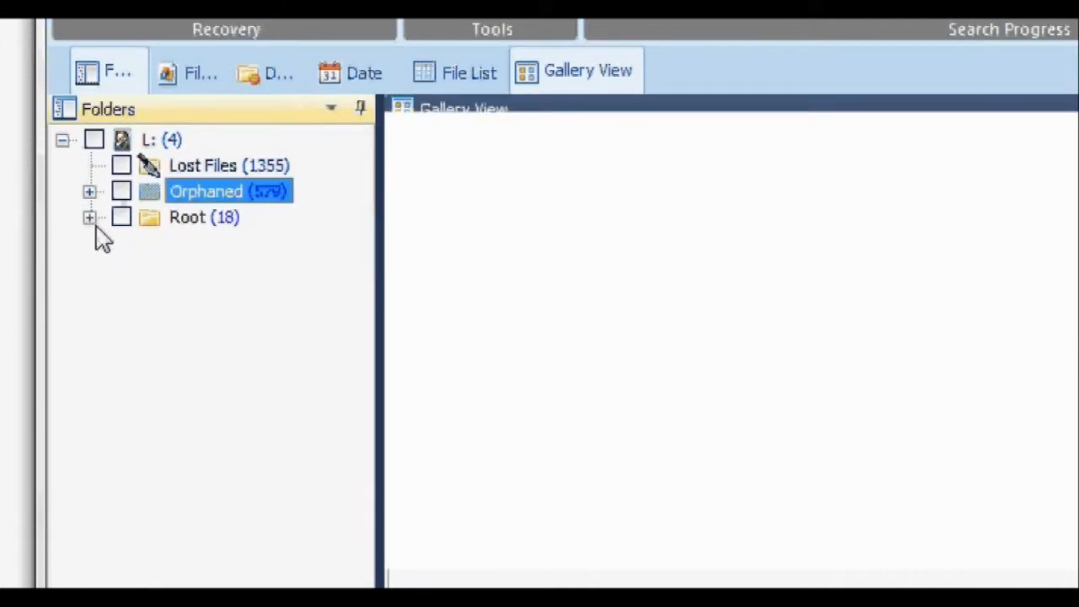
{"action": "left_click", "coordinate": [89, 216]}
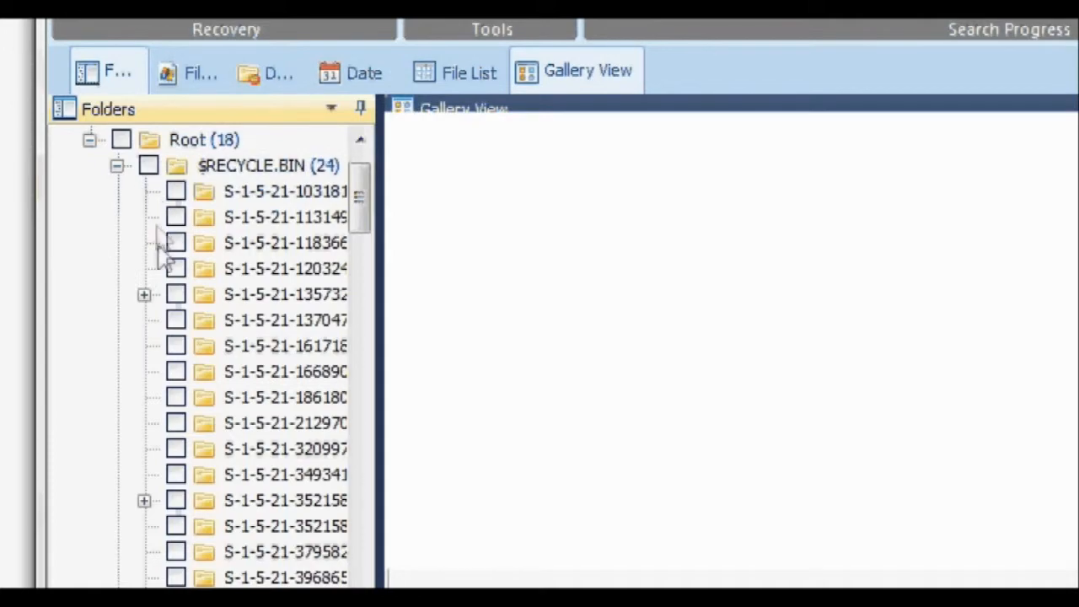
{"action": "scroll", "scroll_direction": "down", "scroll_amount": 3}
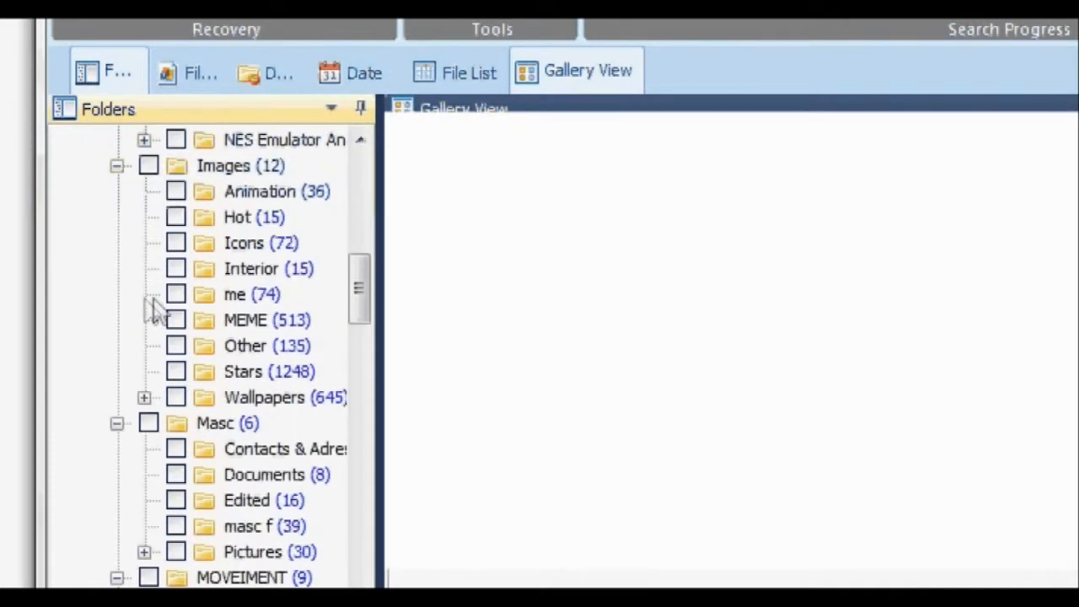
{"action": "scroll", "scroll_direction": "down", "scroll_amount": 3}
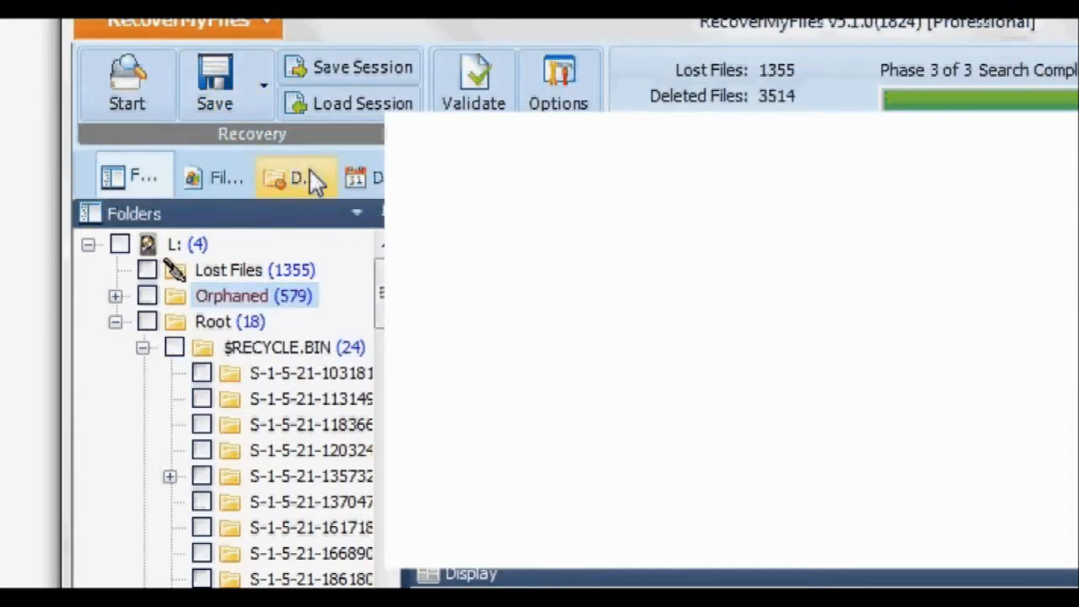
Tick the Orphaned folder for recovery after the no-files-selected warning and save it.
{"action": "left_click", "coordinate": [214, 81]}
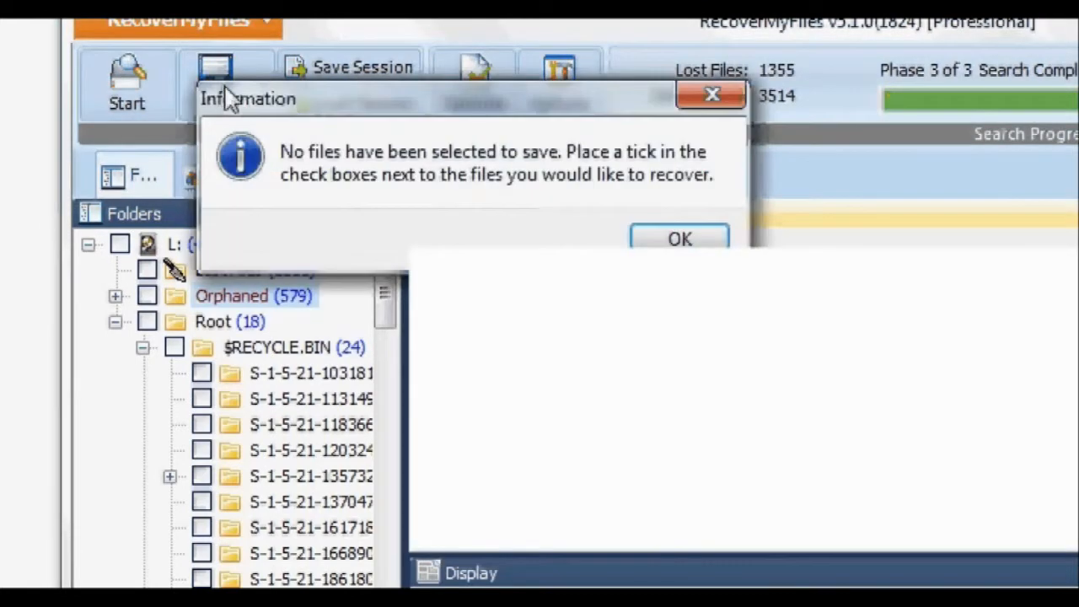
{"action": "left_click", "coordinate": [680, 239]}
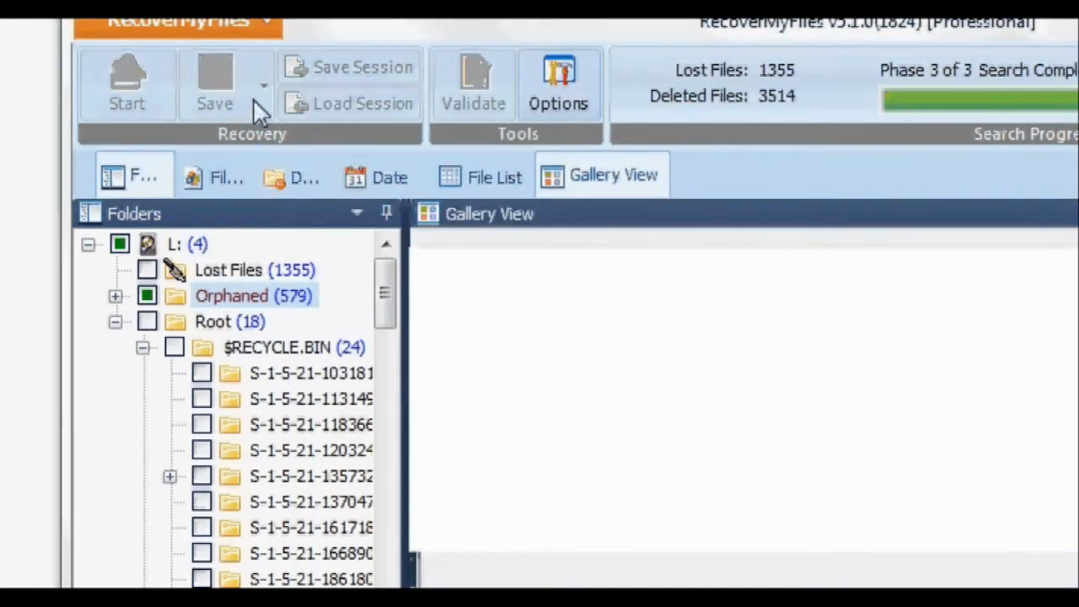
{"action": "left_click", "coordinate": [214, 84]}
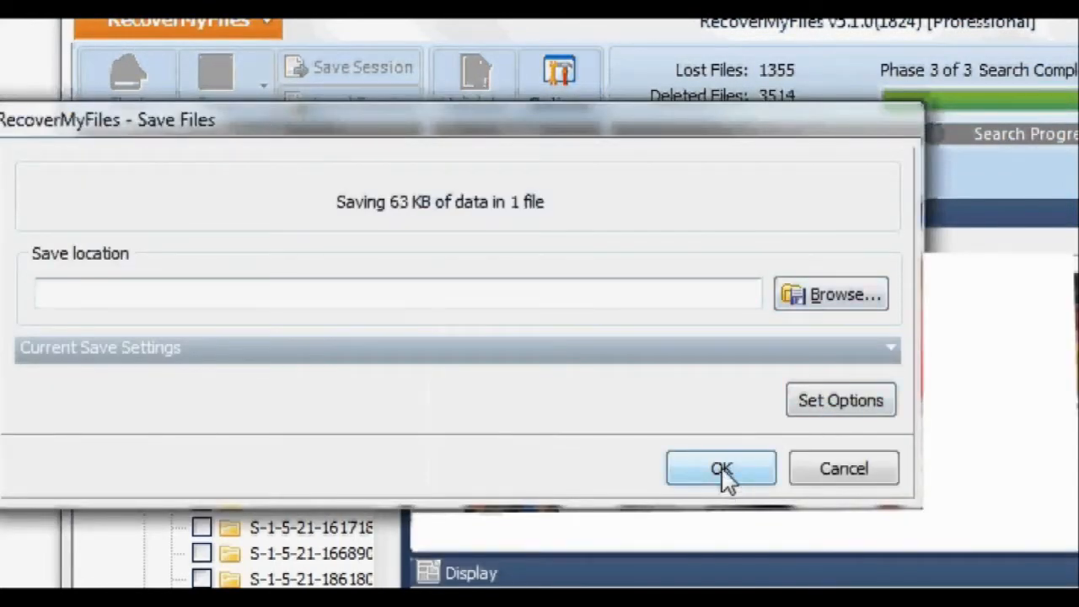
{"action": "mouse_move", "coordinate": [715, 321]}
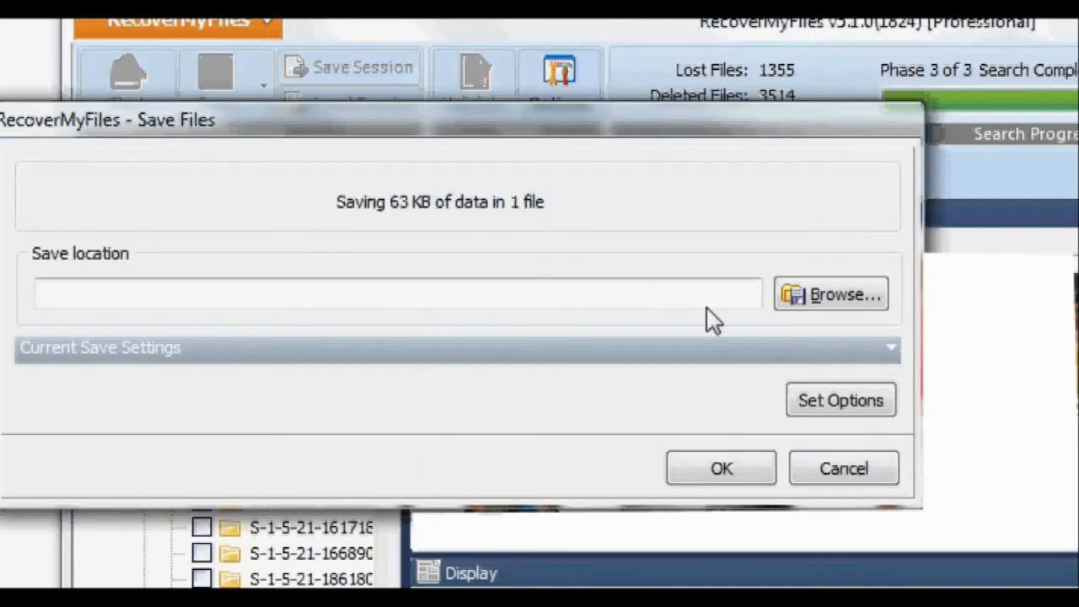
Set MEDIA (D:) as the save destination after the invalid path warning and start saving.
{"action": "left_click", "coordinate": [721, 469]}
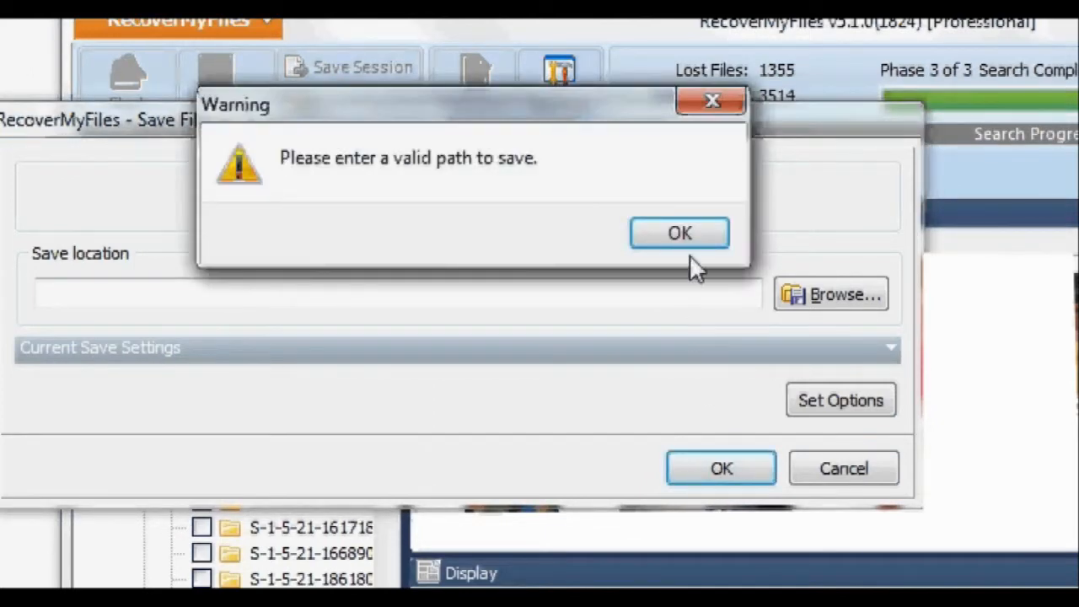
{"action": "left_click", "coordinate": [680, 232]}
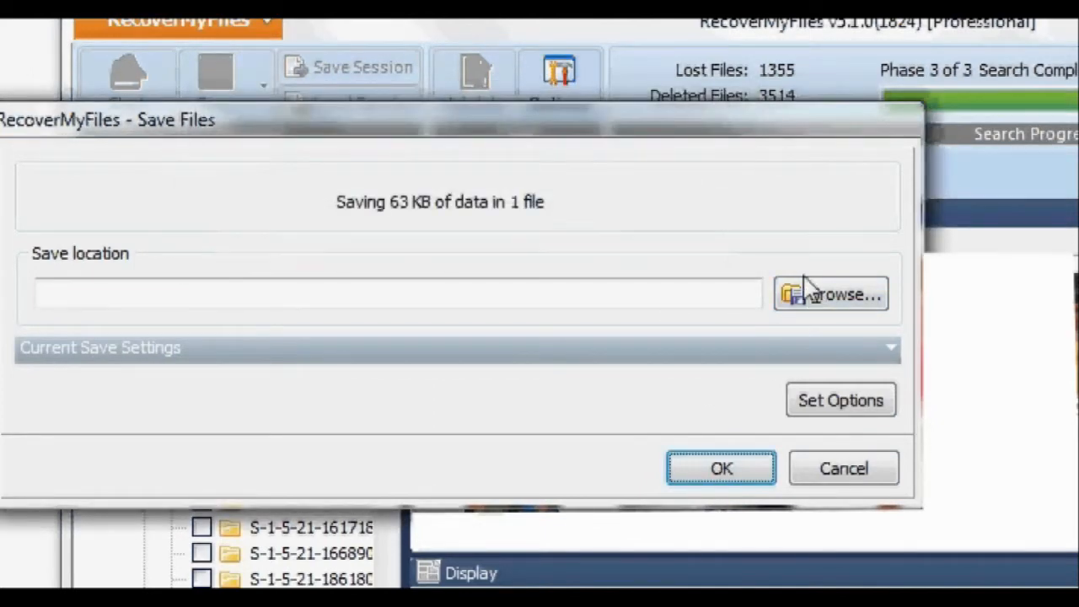
{"action": "left_click", "coordinate": [829, 294]}
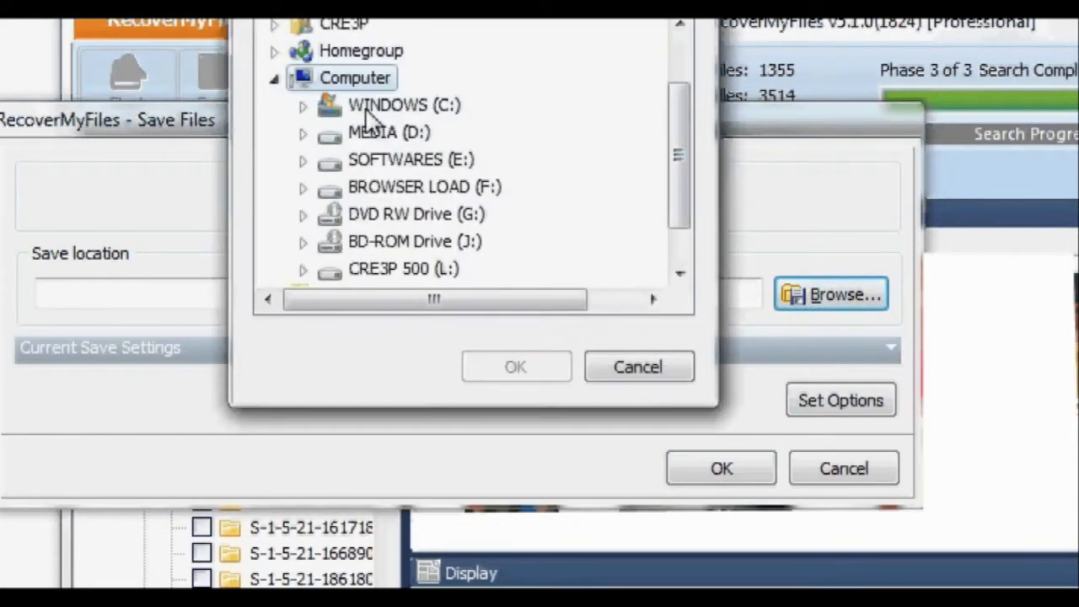
{"action": "left_click", "coordinate": [388, 131]}
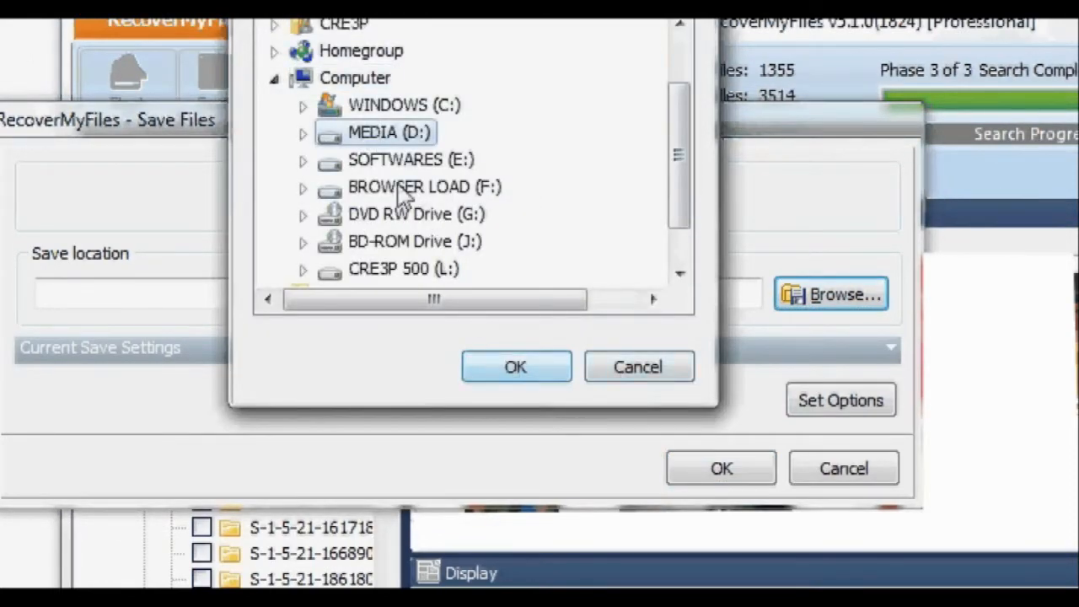
{"action": "left_click", "coordinate": [516, 365]}
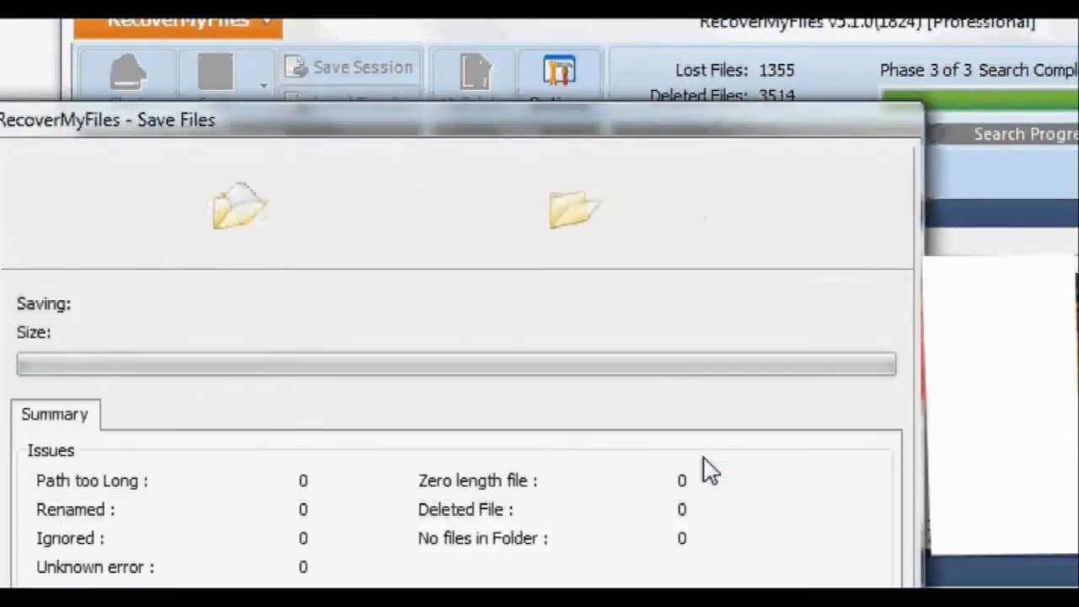